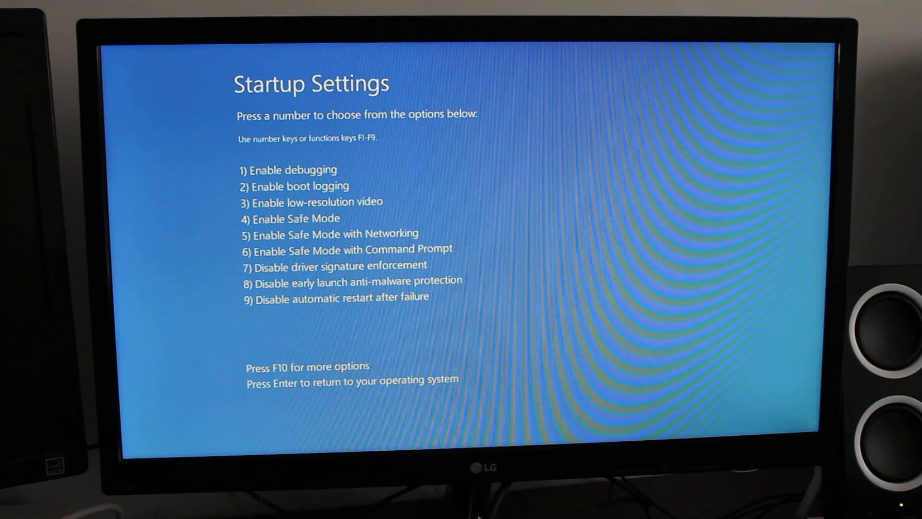
- Switch Startup Settings to its second page, offering only Launch recovery environment
{"action": "key", "text": "f10"}
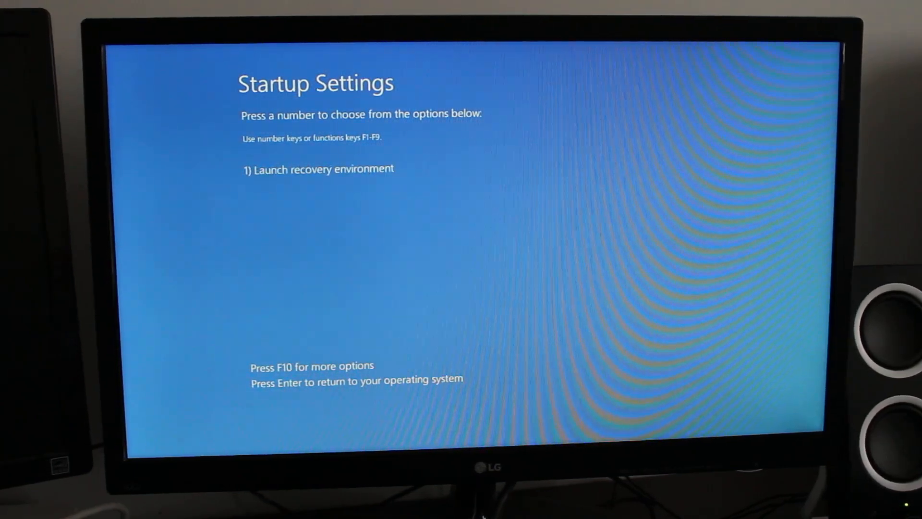